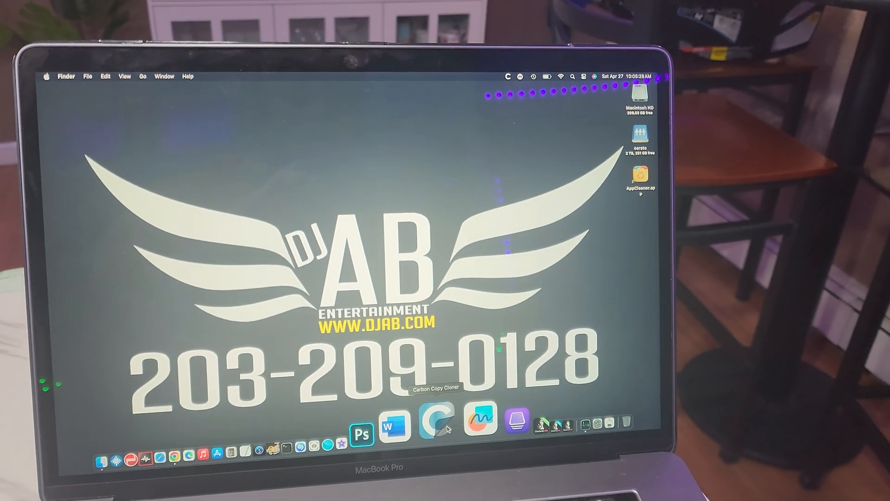
Step: Confirm the deletion warning with Run now so the Music backup task begins preparing to copy
click(434, 419)
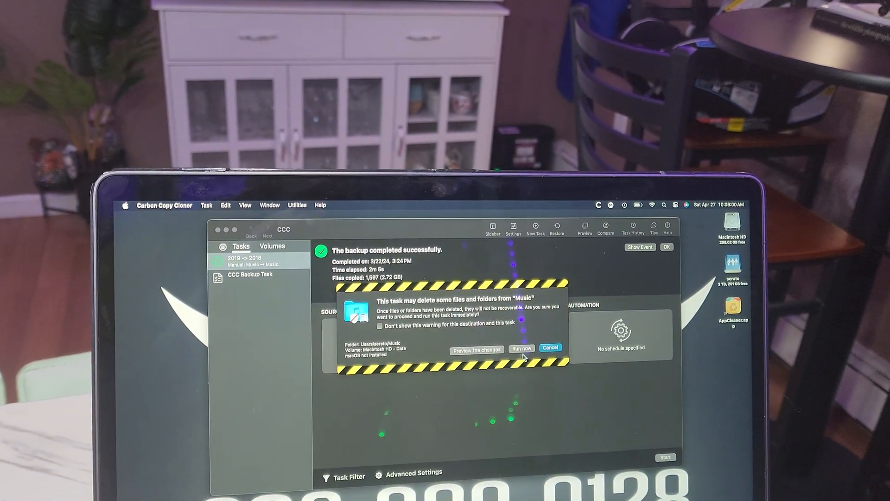
click(520, 349)
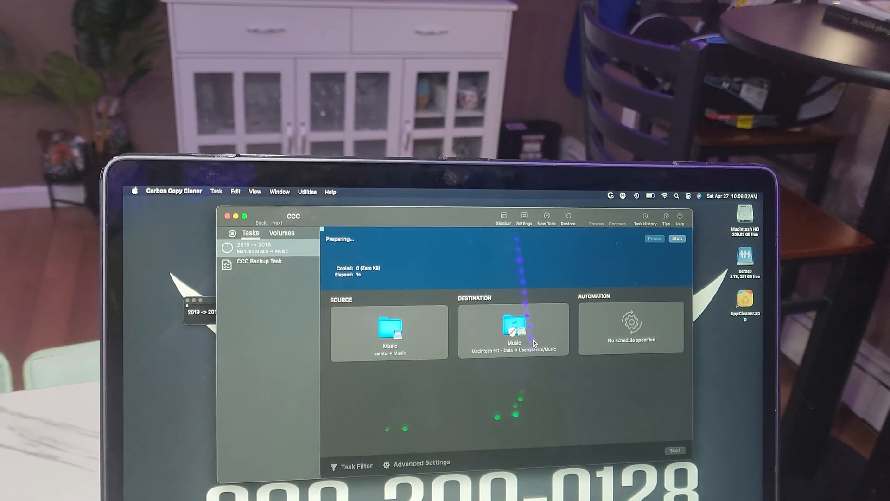